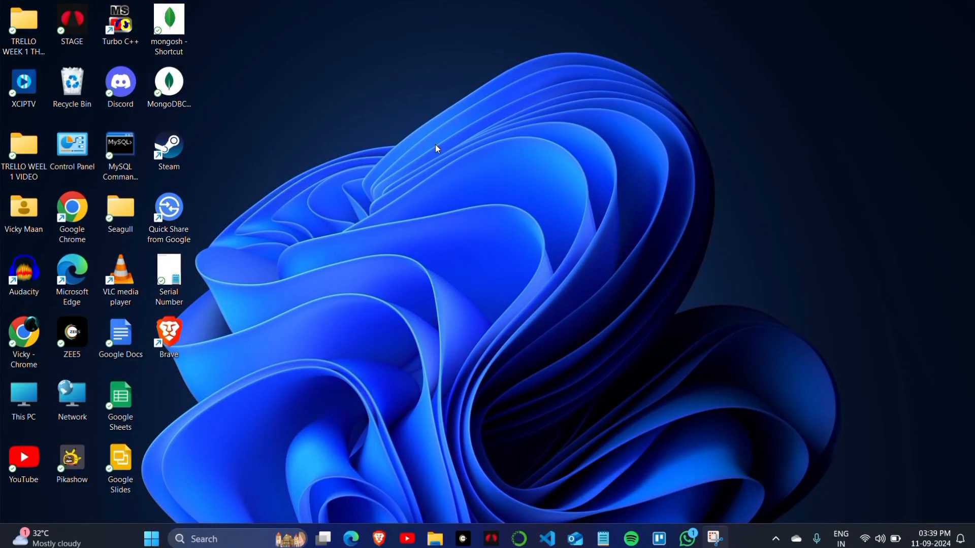
{"action": "mouse_move", "coordinate": [429, 152]}
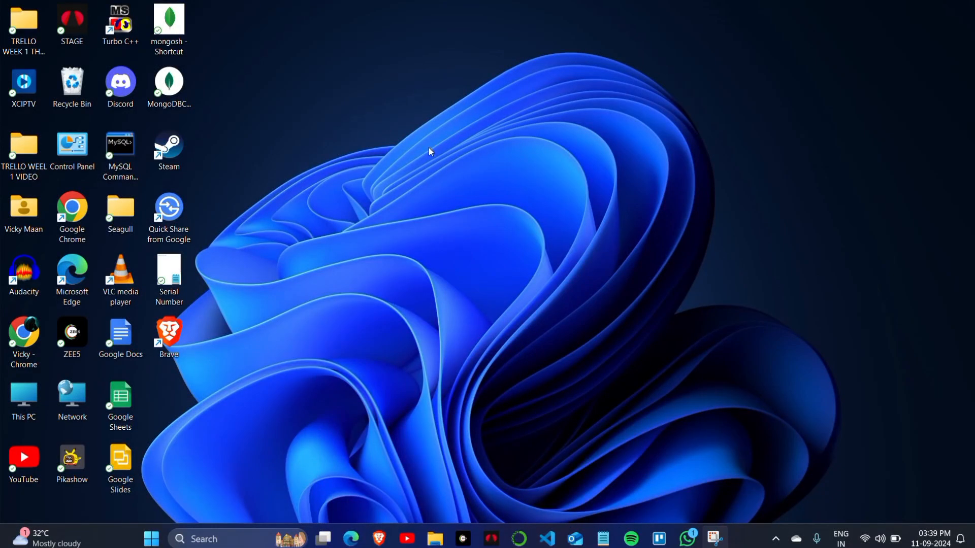
- Open and dismiss the desktop context menu, then bring up the Brave window
{"action": "right_click", "coordinate": [429, 152]}
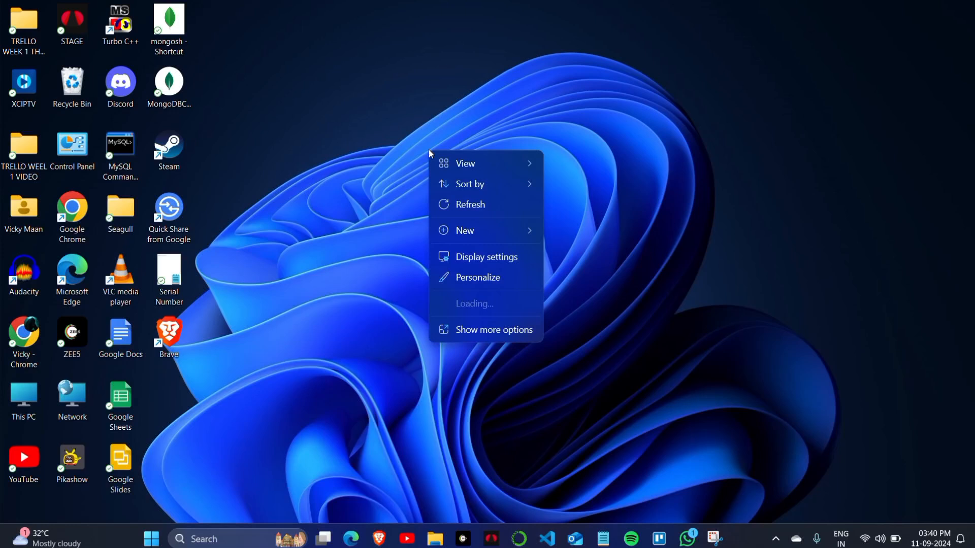
{"action": "left_click", "coordinate": [470, 205]}
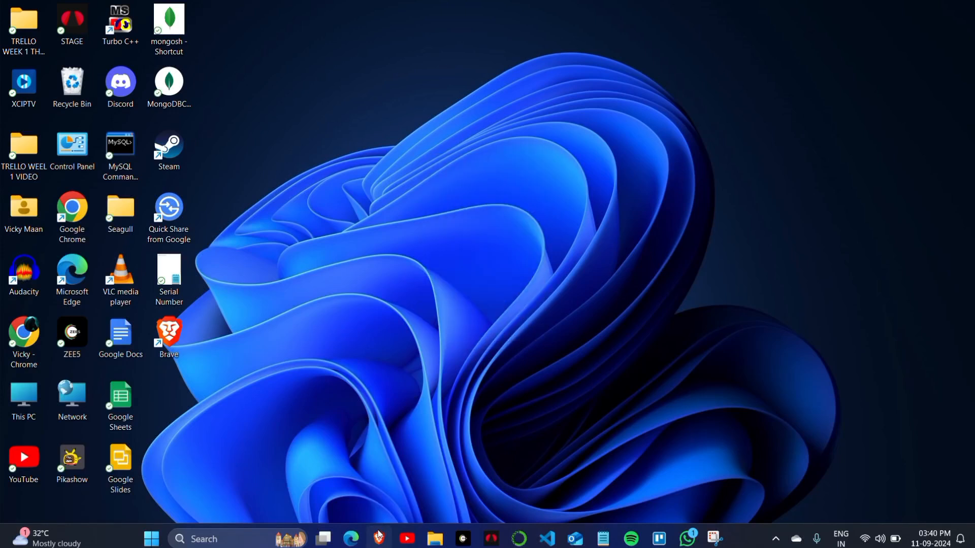
{"action": "left_click", "coordinate": [378, 542]}
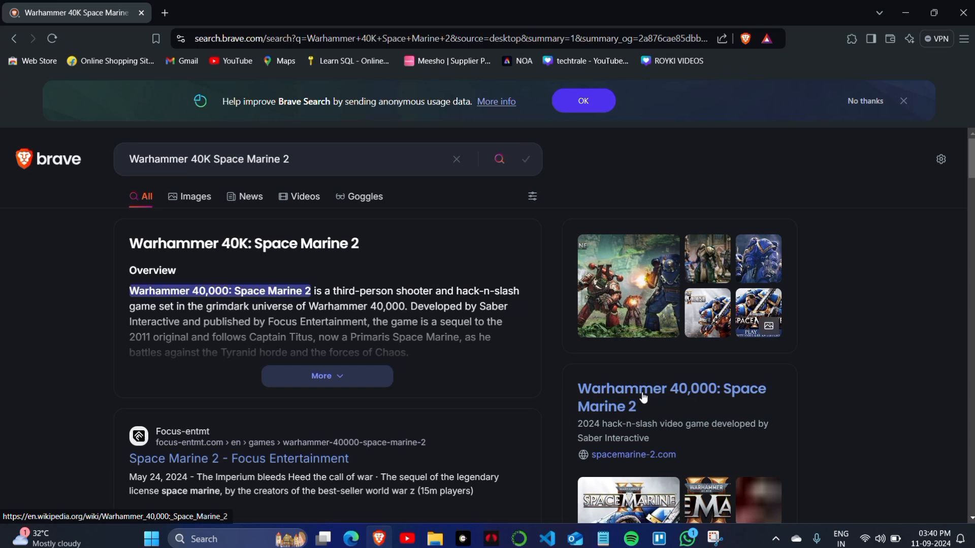
{"action": "mouse_move", "coordinate": [604, 349]}
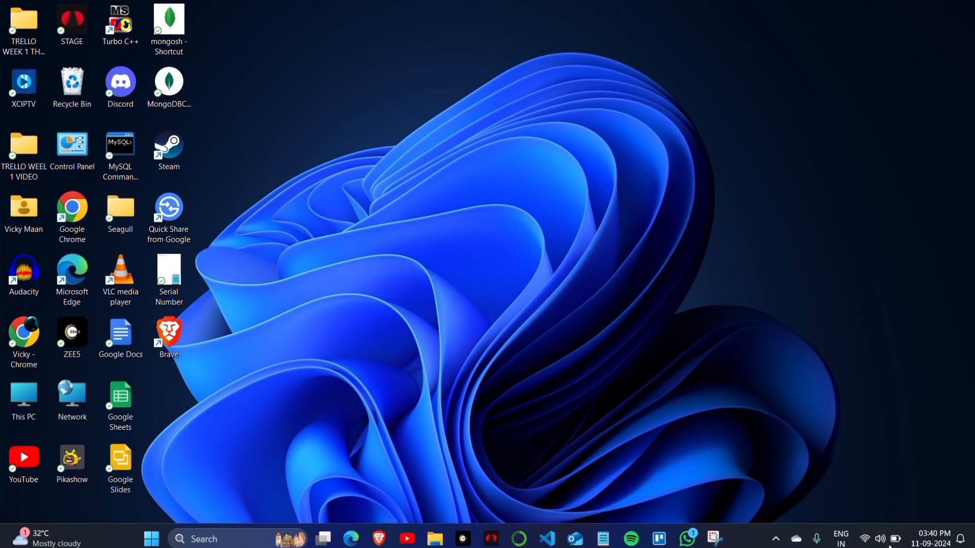
- Toggle the Wi-Fi tile in quick settings off and back on, then dismiss the panel
{"action": "left_click", "coordinate": [879, 540]}
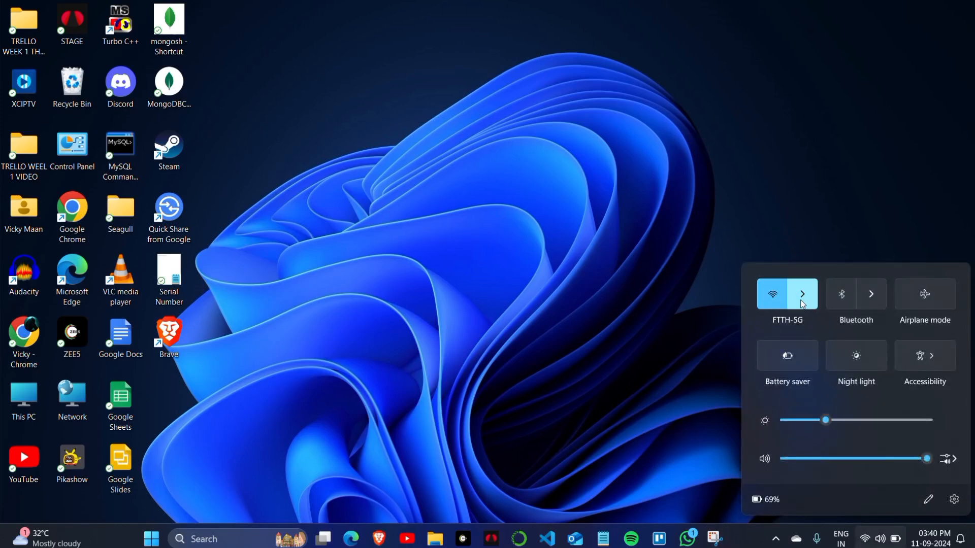
{"action": "left_click", "coordinate": [773, 294]}
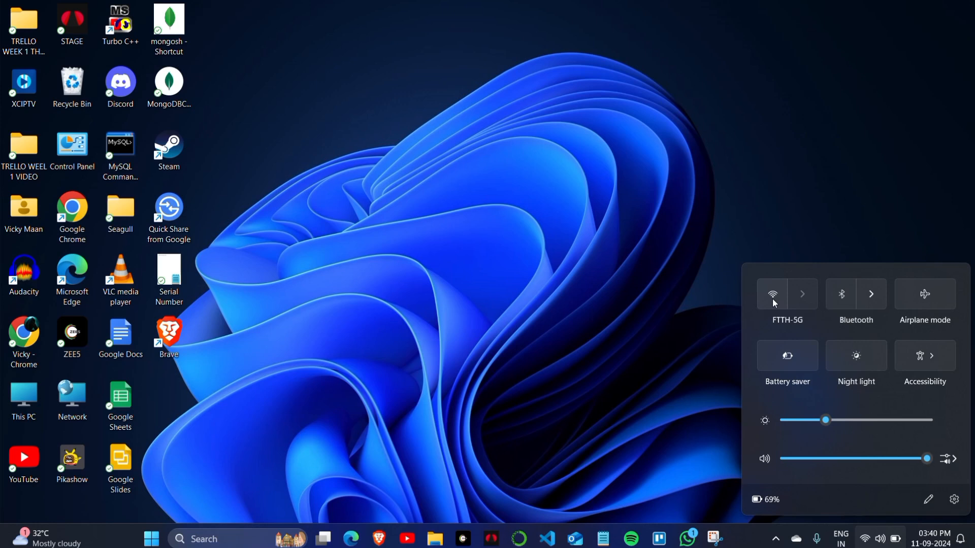
{"action": "left_click", "coordinate": [772, 294]}
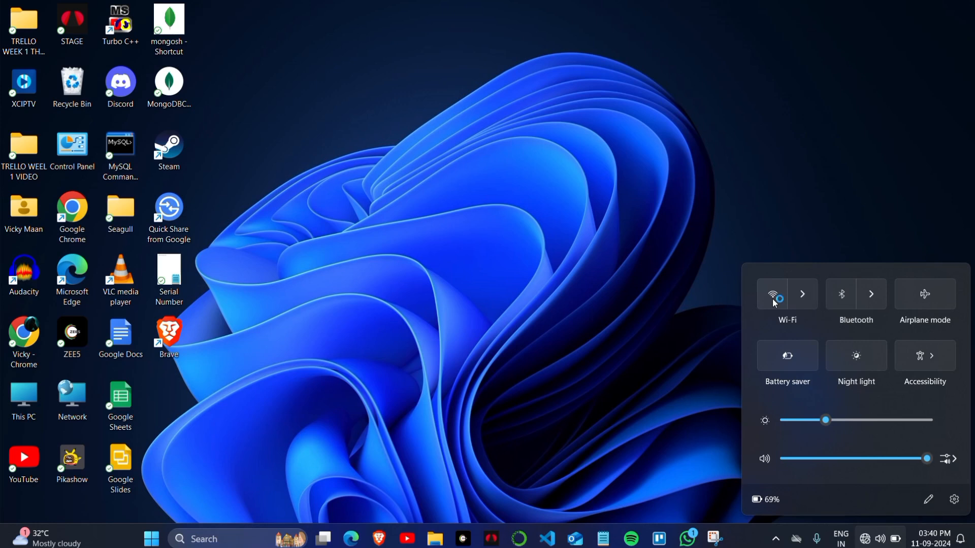
{"action": "left_click", "coordinate": [773, 293]}
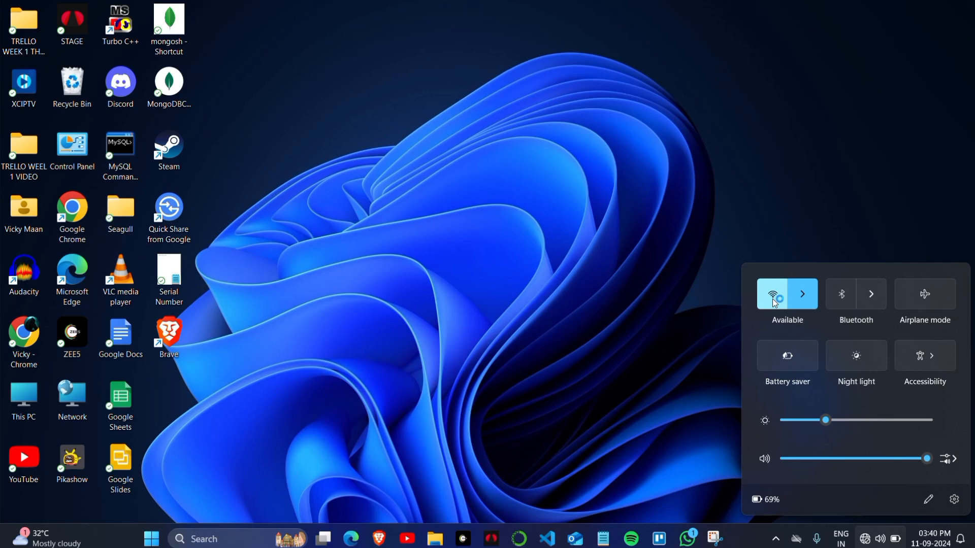
{"action": "left_click", "coordinate": [787, 294]}
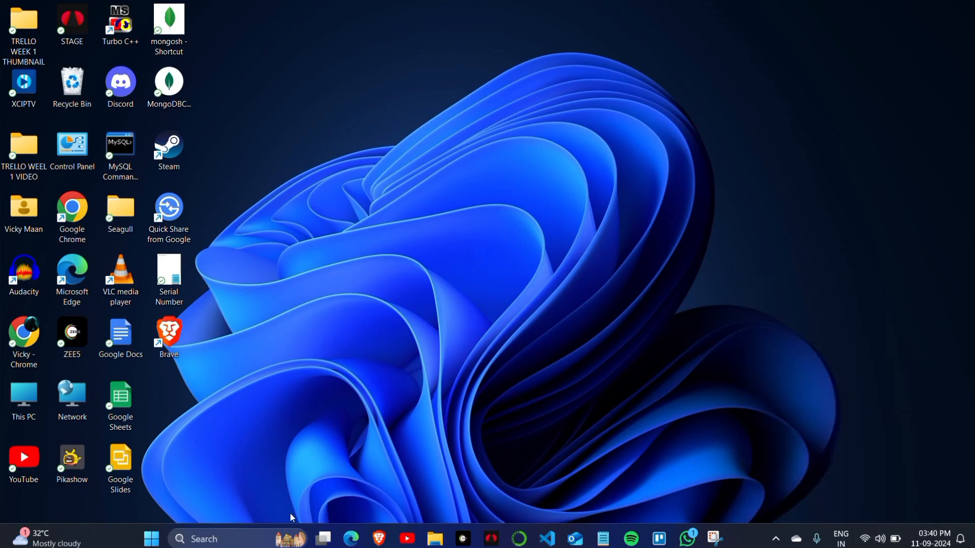
- Open Start and show the Lock, Sleep, Shut down and Restart power options
{"action": "left_click", "coordinate": [150, 538]}
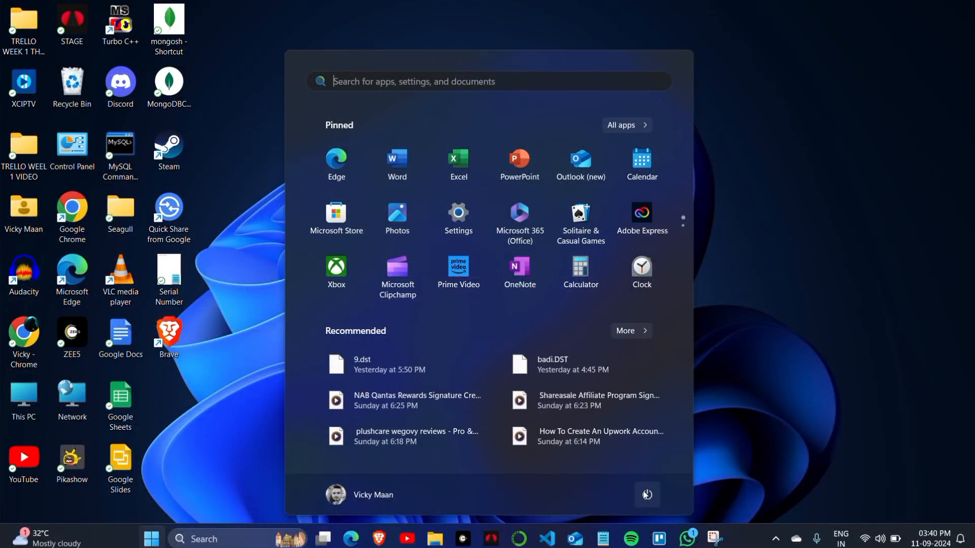
{"action": "left_click", "coordinate": [646, 495]}
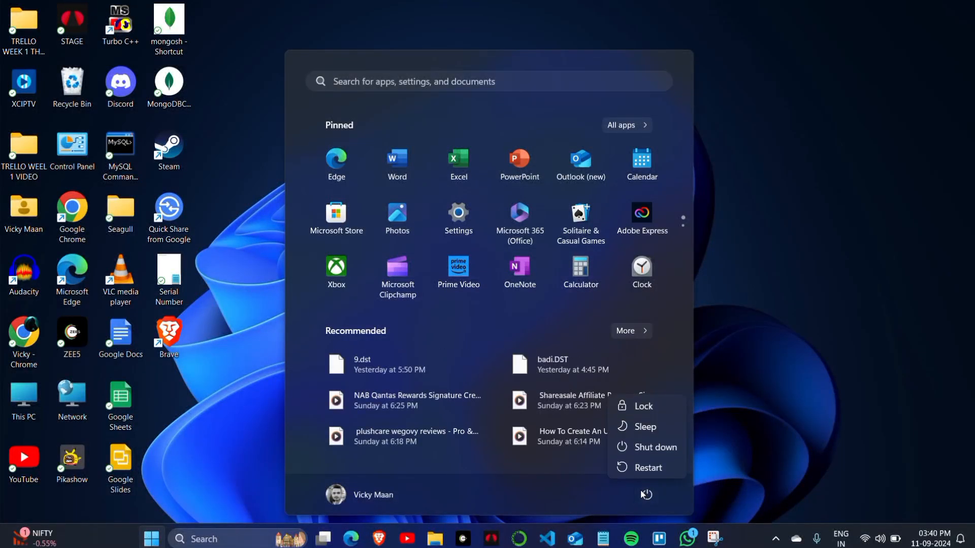
{"action": "mouse_move", "coordinate": [647, 472]}
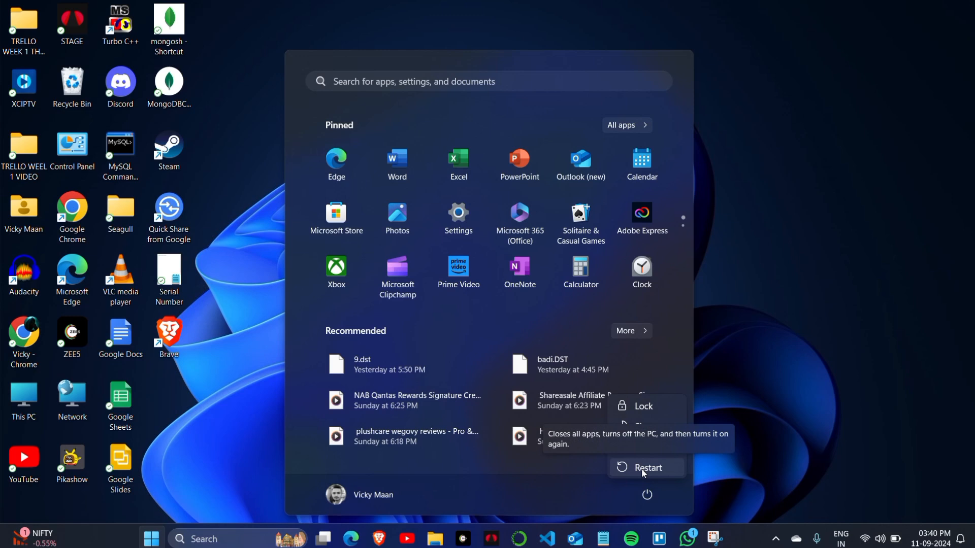